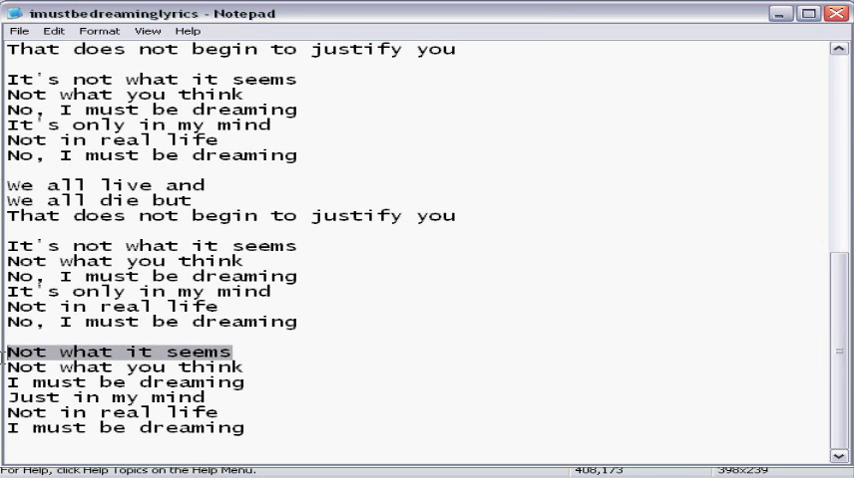
# Select the lyric line 'Not what it seems' in the Notepad lyrics file
pyautogui.rightClick(130, 250)
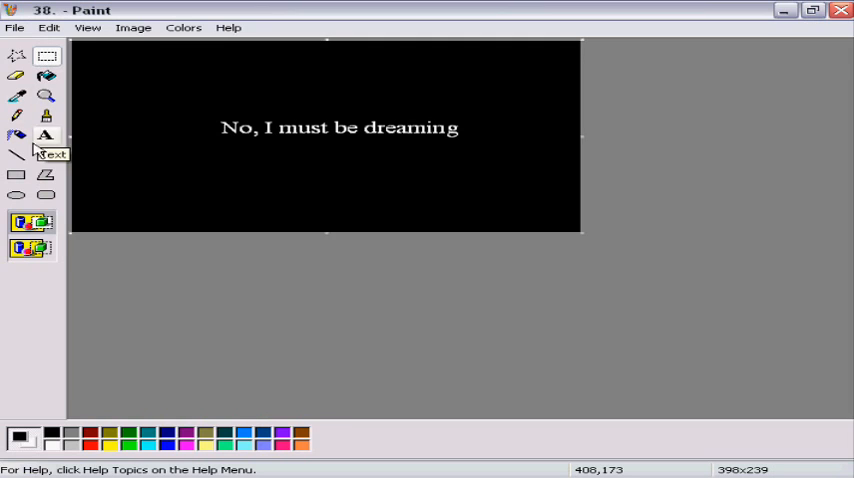
# Write 'Not what it seems' on the black frame and save it as numbered image 3
pyautogui.moveTo(408, 102); pyautogui.dragTo(572, 220)
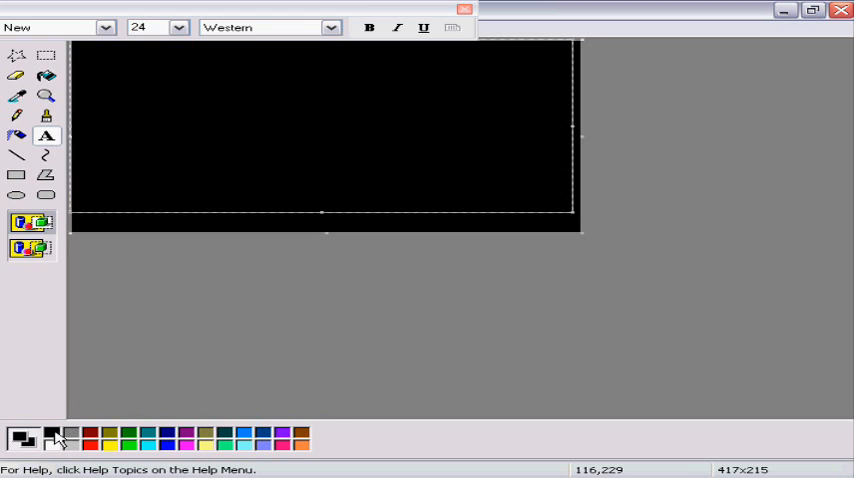
pyautogui.write('Not what it seems')
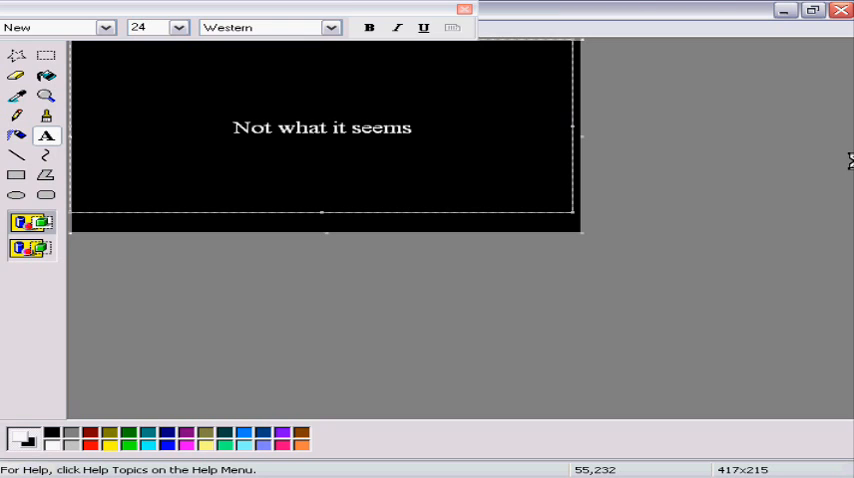
pyautogui.click(46, 56)
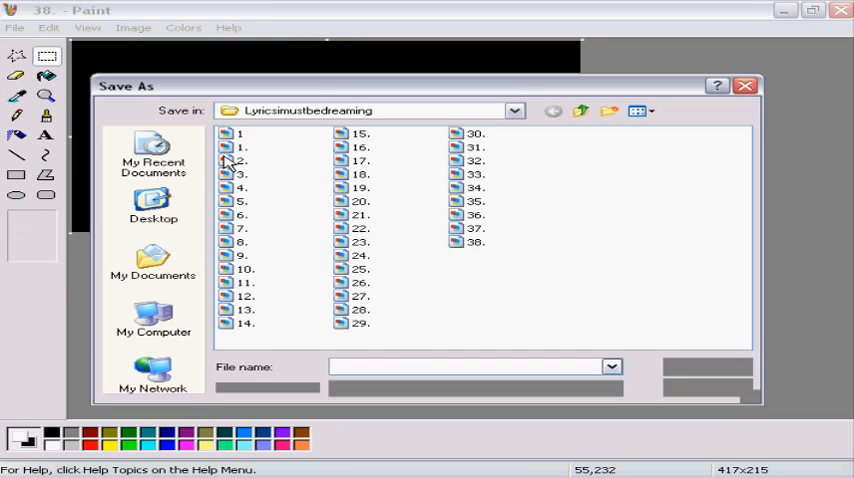
pyautogui.write('3')
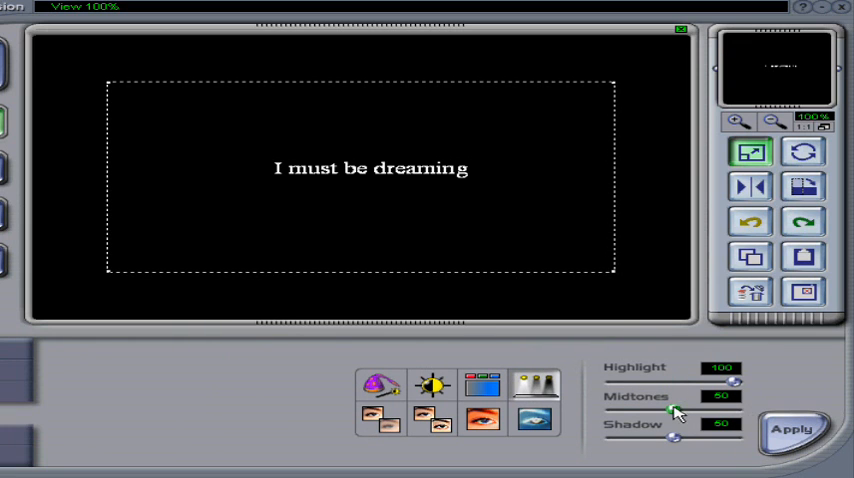
# Lower the Midtones slider on the 'I must be dreaming' frame
pyautogui.moveTo(676, 410); pyautogui.dragTo(616, 410)
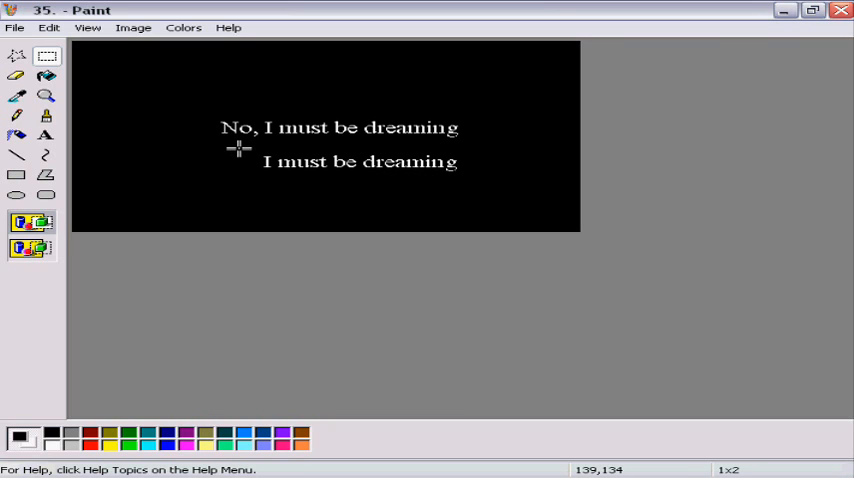
# Recolour the lower 'I must be dreaming' line to cyan, keeping the top line white
pyautogui.moveTo(232, 144); pyautogui.dragTo(476, 180)
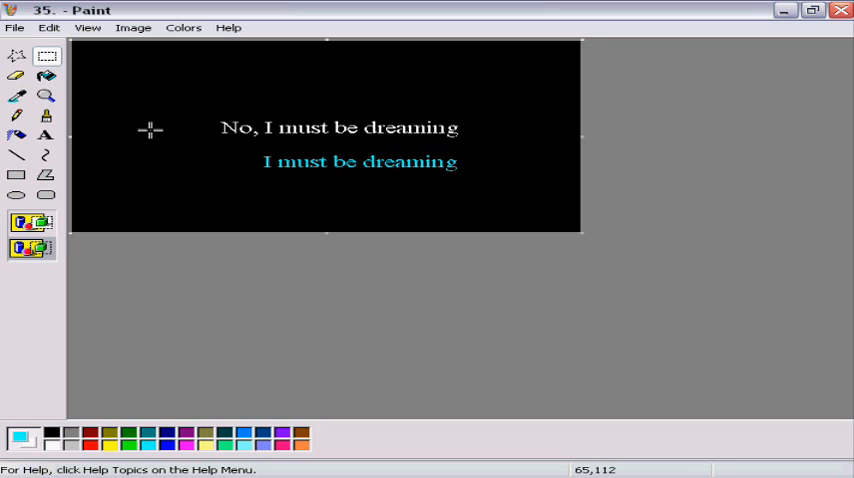
pyautogui.click(14, 28)
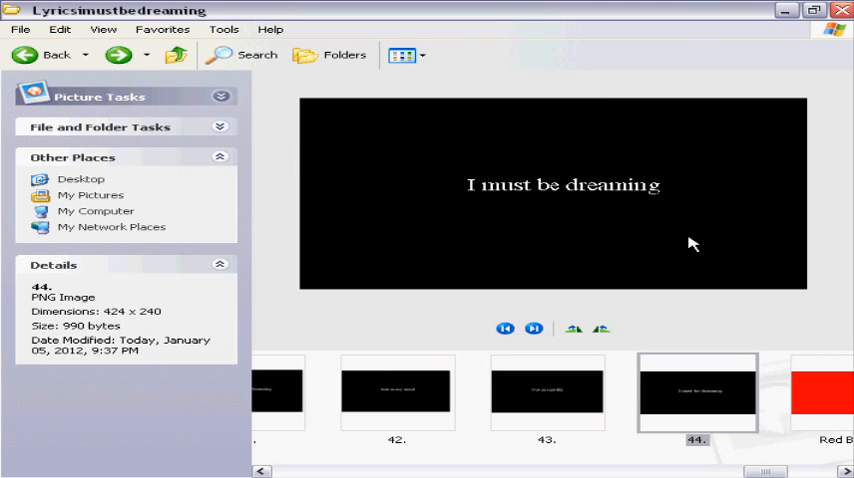
pyautogui.moveTo(466, 192)
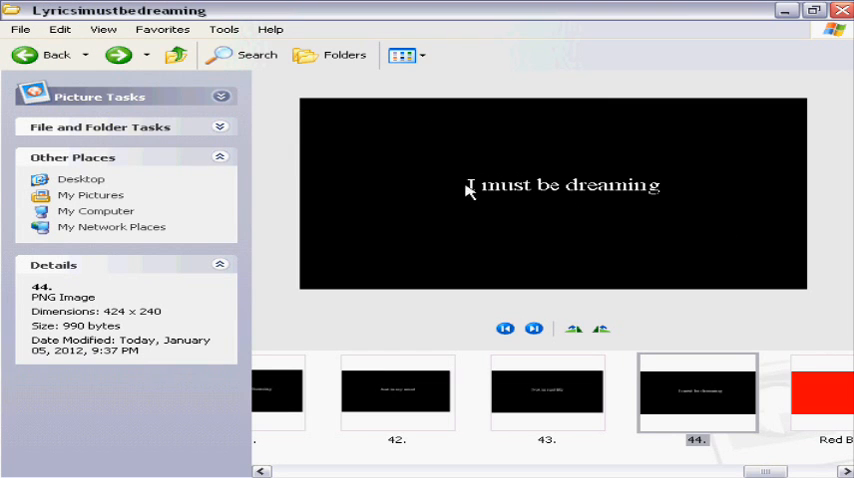
pyautogui.moveTo(792, 378)
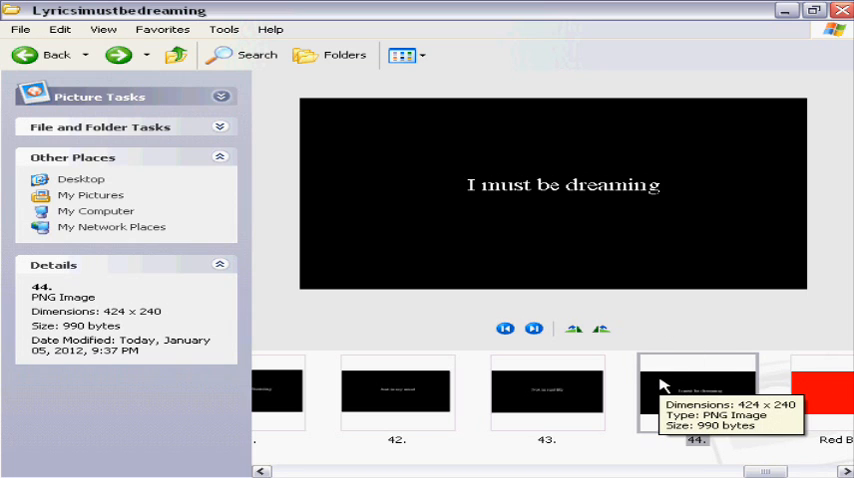
# Open image 44 from the lyrics folder with Paint via Open With
pyautogui.rightClick(696, 390)
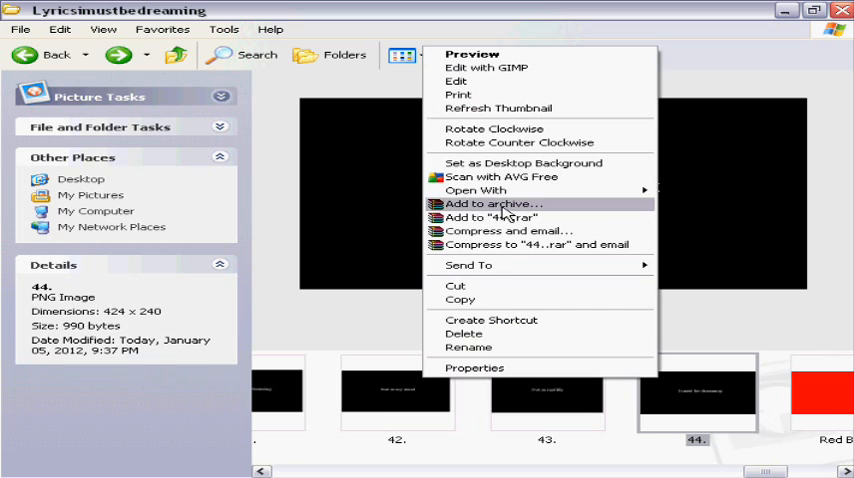
pyautogui.moveTo(476, 190)
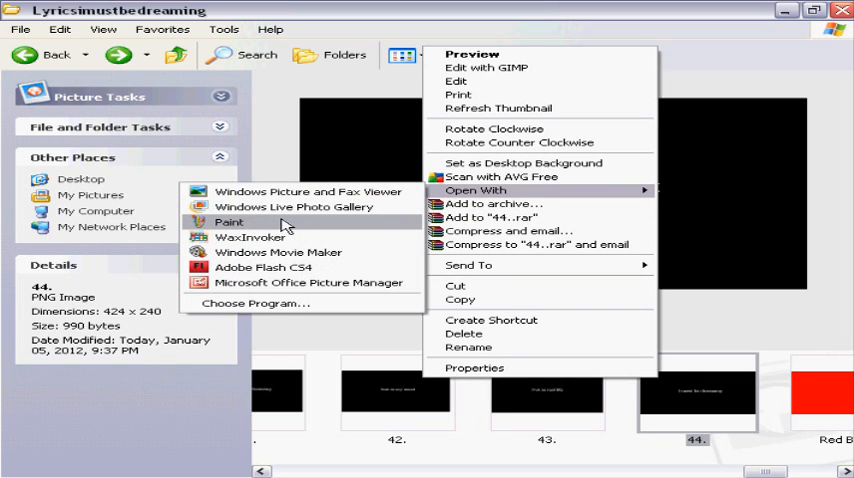
pyautogui.click(228, 222)
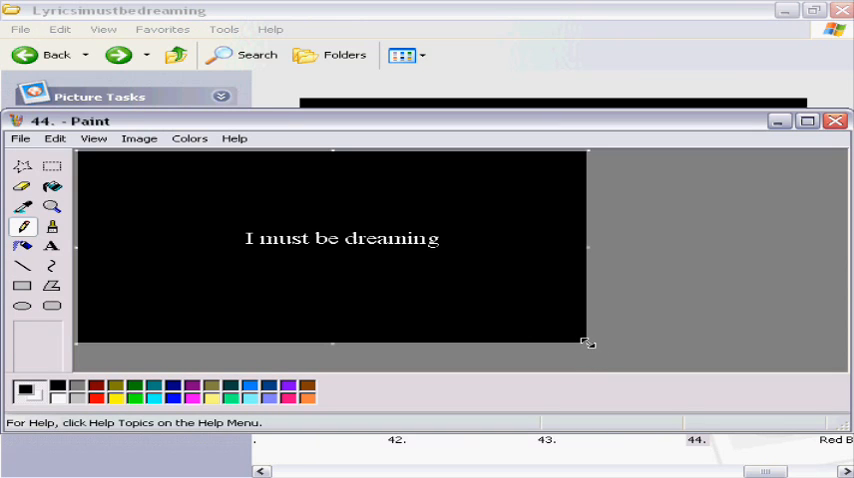
# Stretch the canvas corner outward to add a thin white edge, checking it with the Magnifier
pyautogui.moveTo(588, 344); pyautogui.dragTo(592, 352)
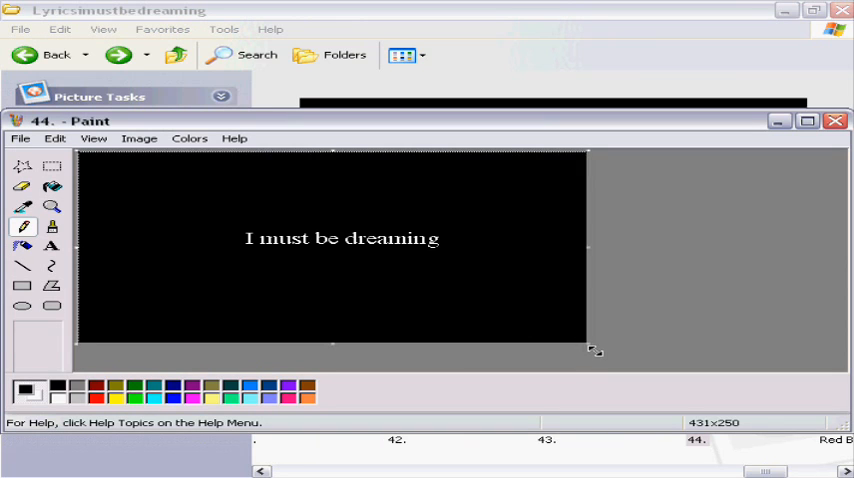
pyautogui.moveTo(592, 350); pyautogui.dragTo(598, 356)
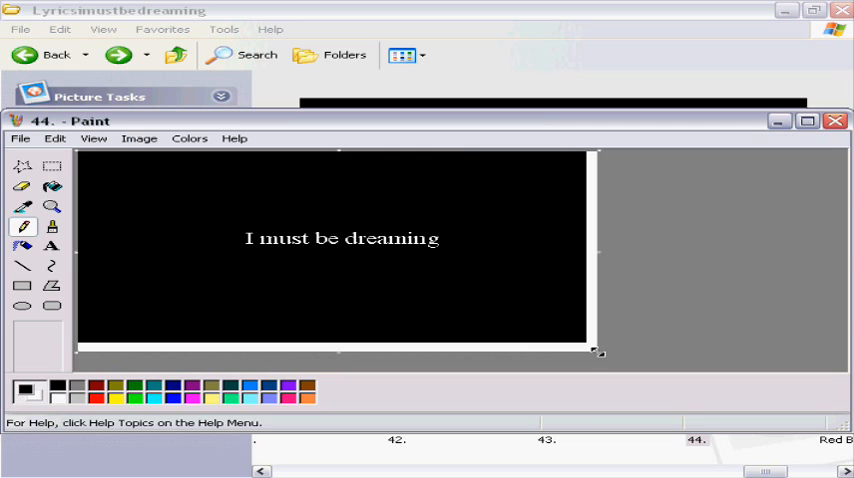
pyautogui.click(52, 206)
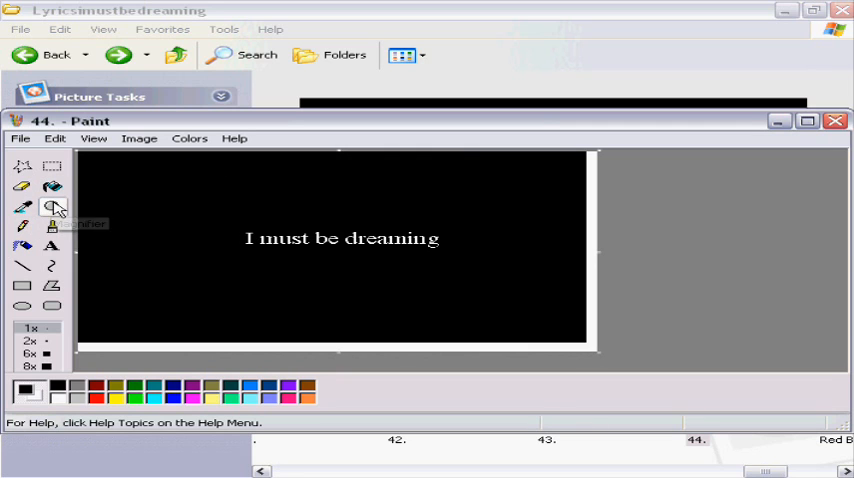
pyautogui.click(56, 208)
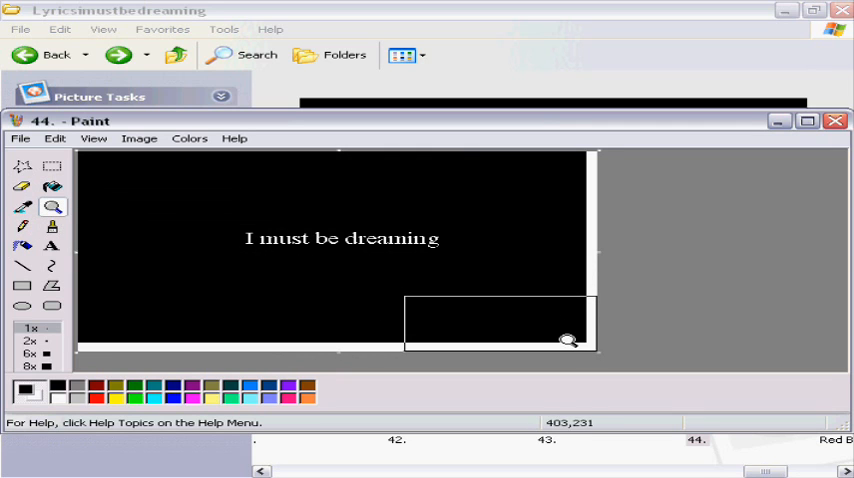
pyautogui.moveTo(592, 346)
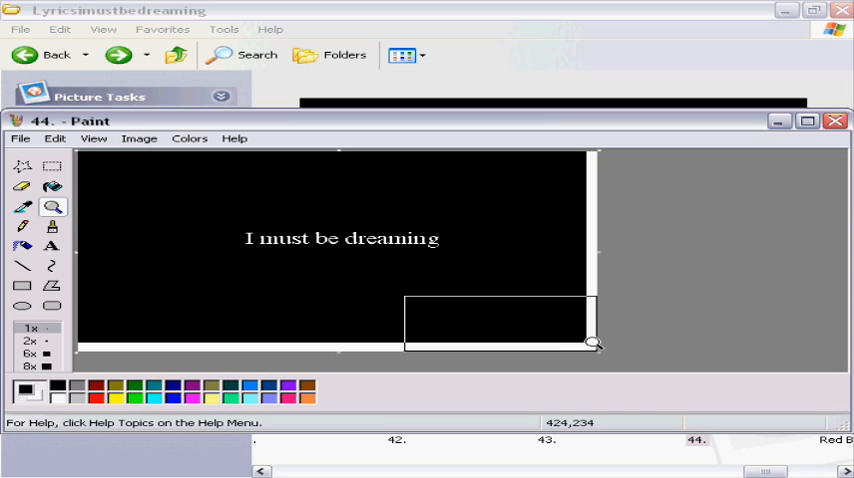
pyautogui.click(24, 226)
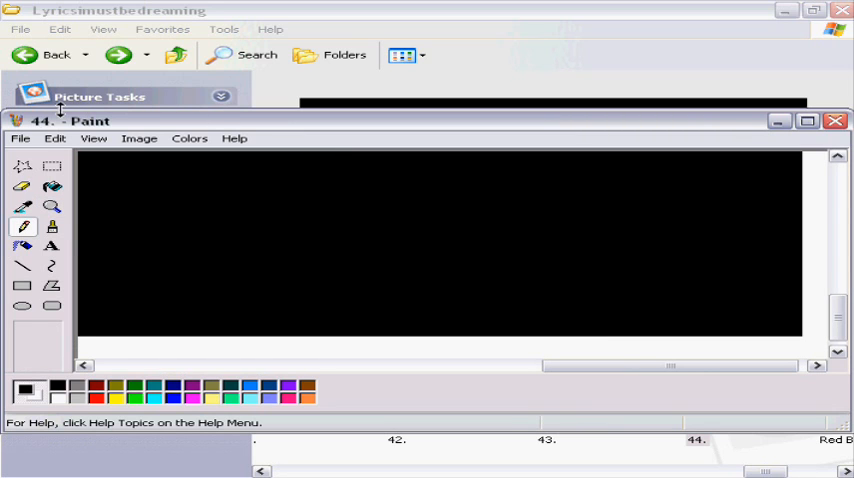
pyautogui.click(54, 138)
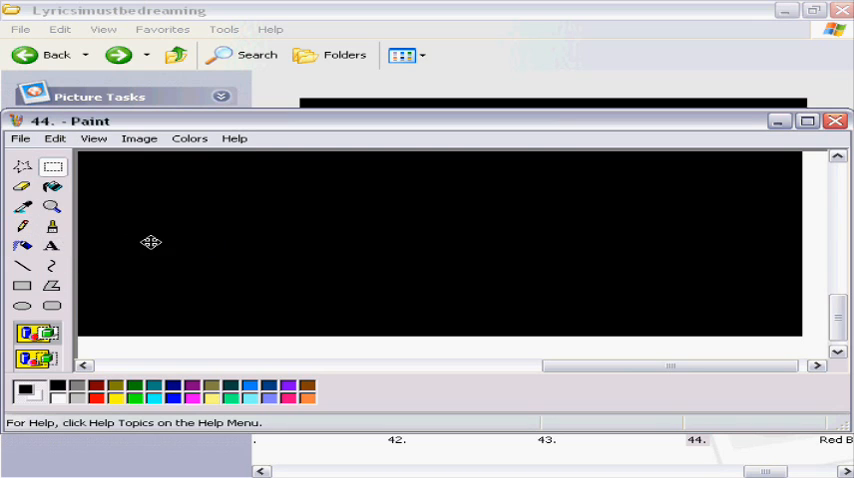
pyautogui.moveTo(590, 250)
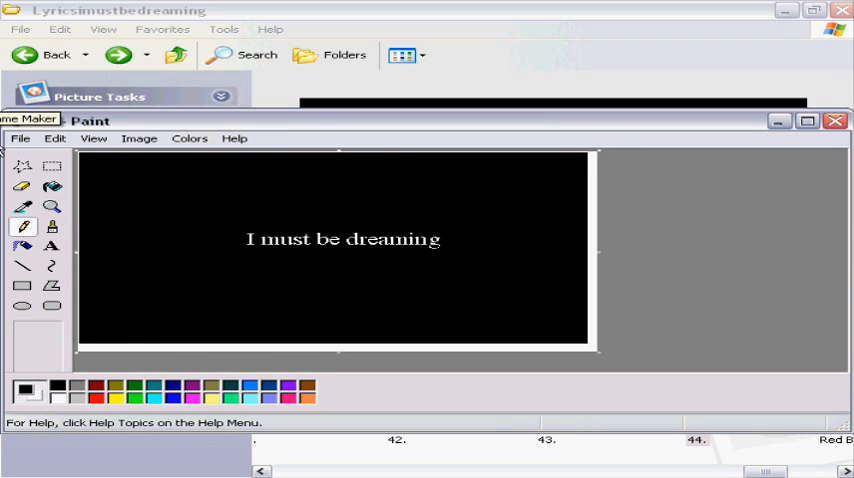
pyautogui.click(20, 138)
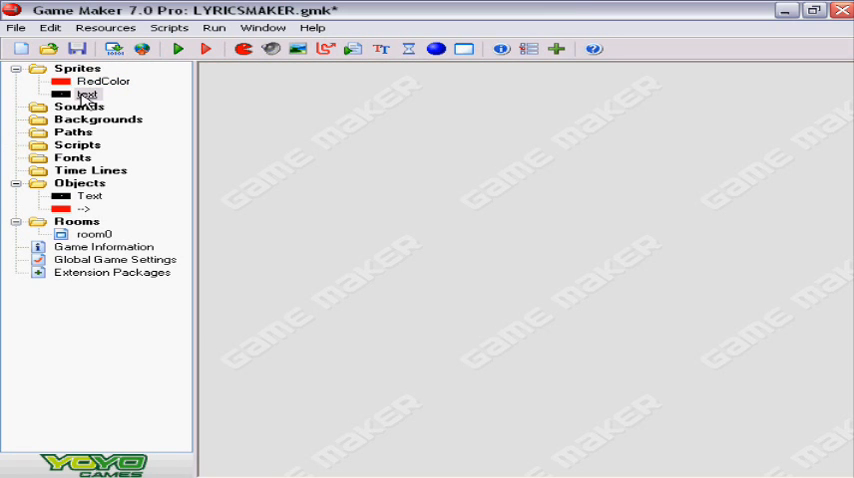
# Load image 44 into the text sprite as a 433×251 transparent image and confirm
pyautogui.doubleClick(86, 94)
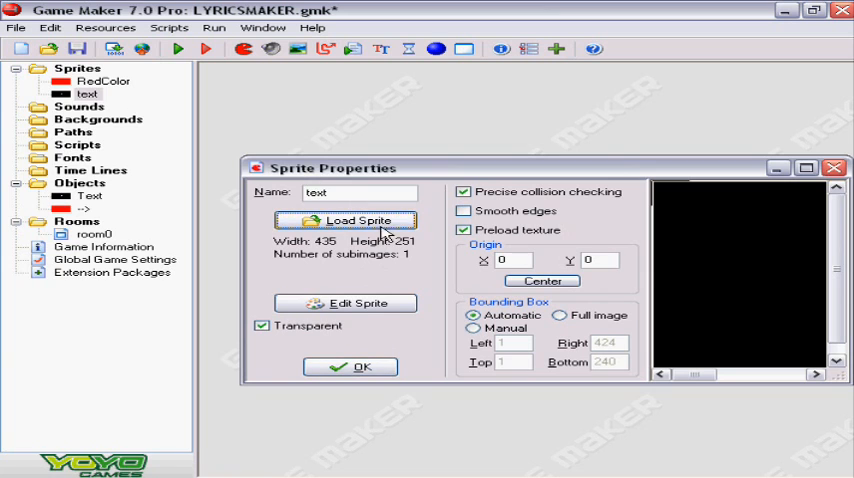
pyautogui.click(344, 220)
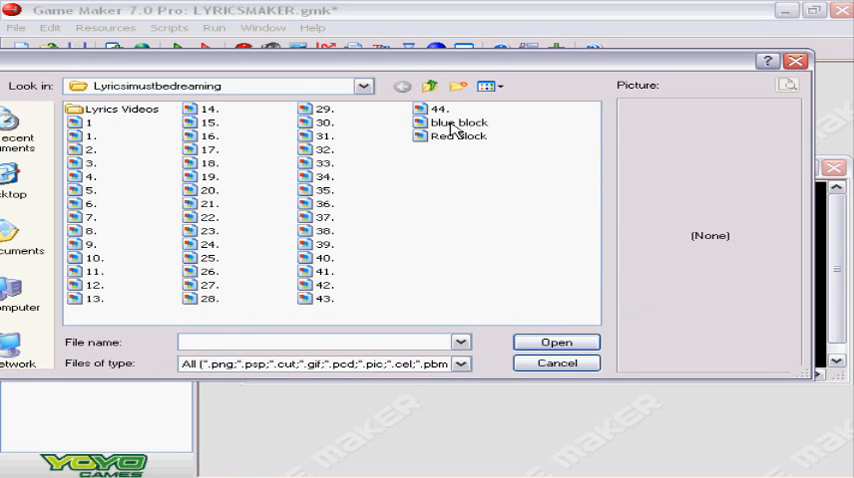
pyautogui.moveTo(432, 116)
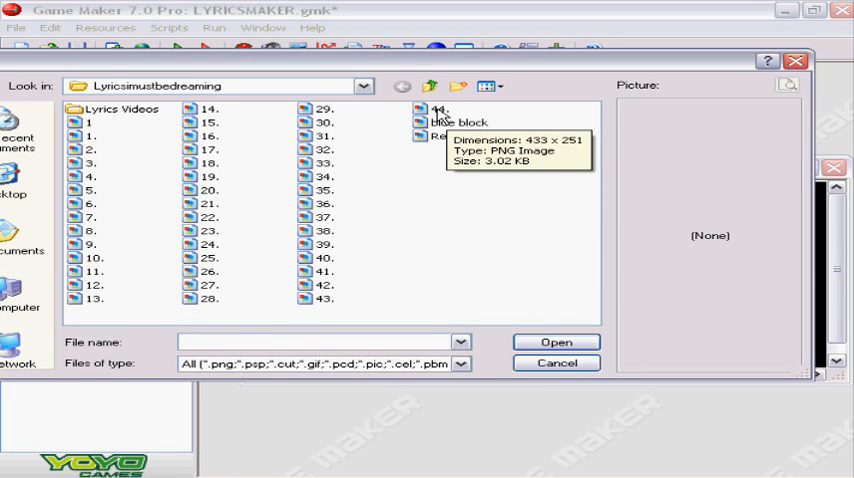
pyautogui.click(440, 110)
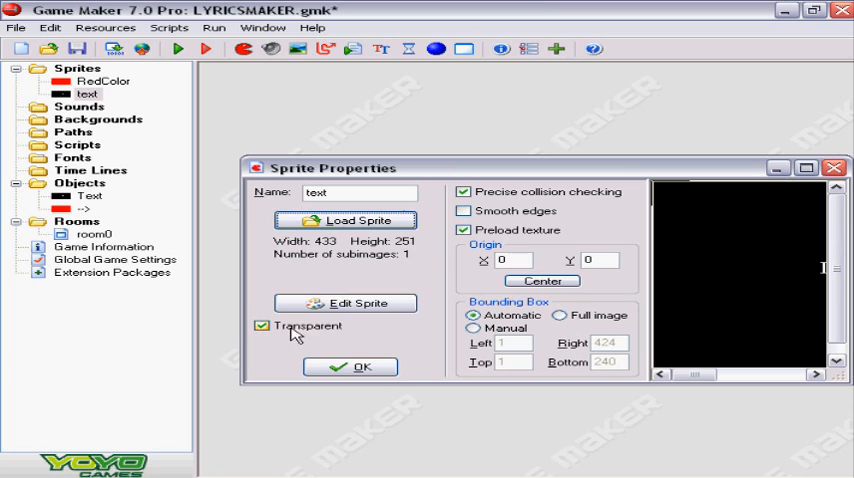
pyautogui.click(350, 366)
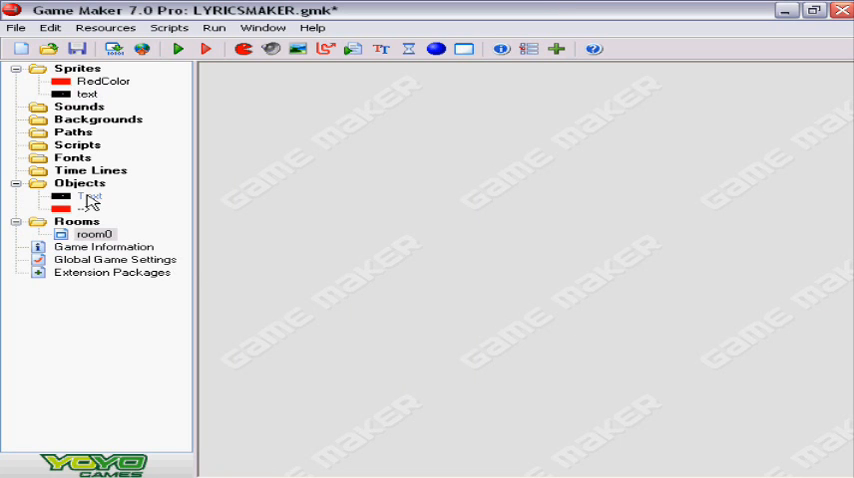
# Review the Text object, then set the -> object's Move Fixed speed to 0.7 and save it
pyautogui.doubleClick(90, 196)
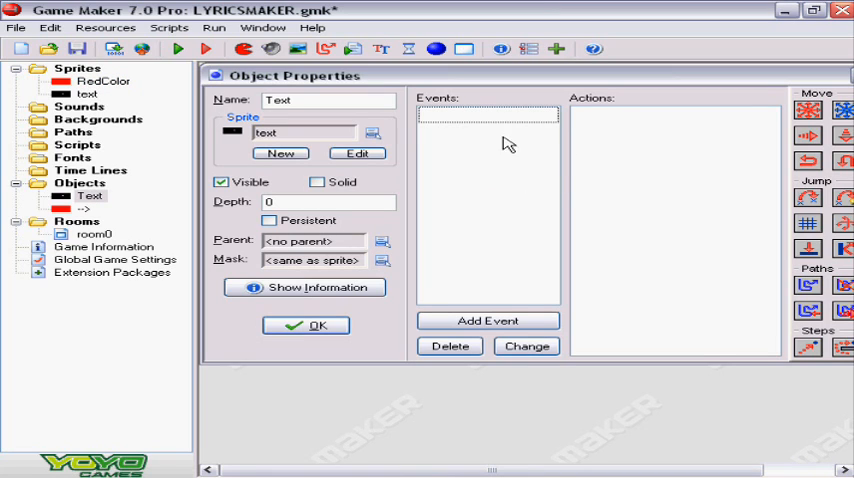
pyautogui.moveTo(464, 208)
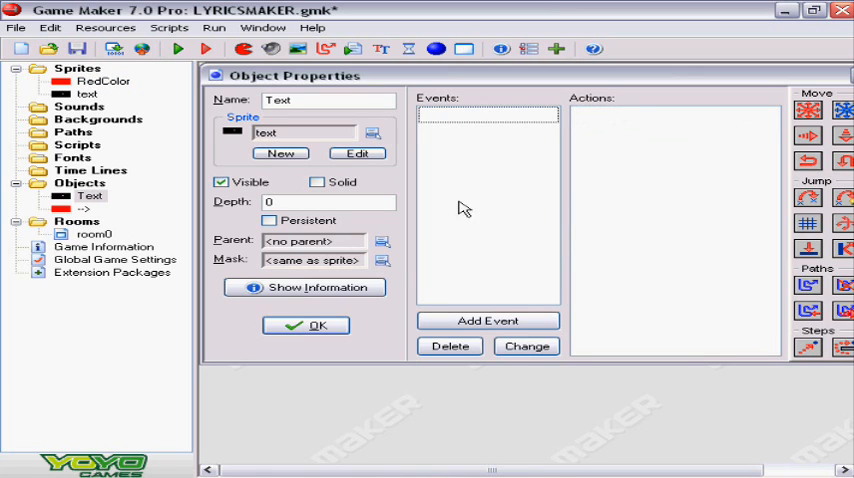
pyautogui.click(304, 324)
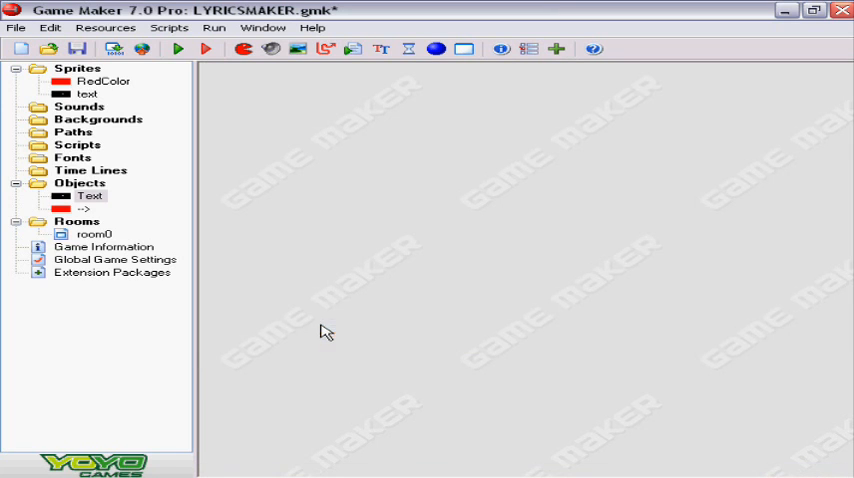
pyautogui.doubleClick(86, 208)
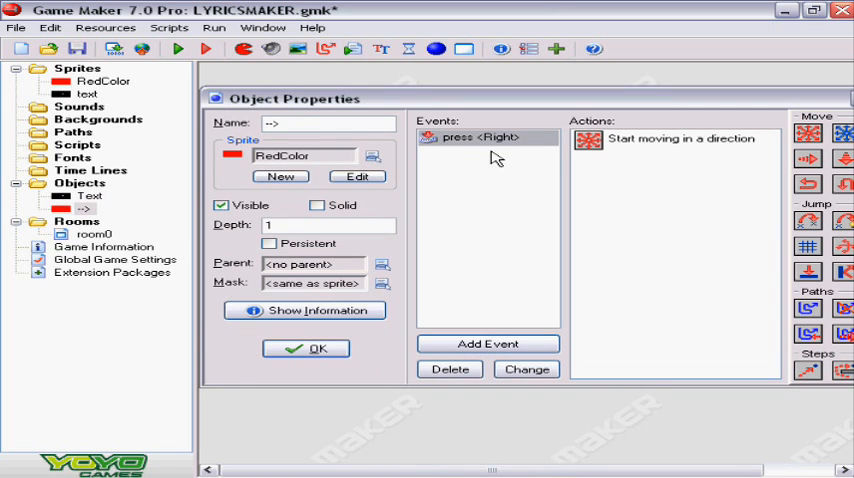
pyautogui.moveTo(312, 158)
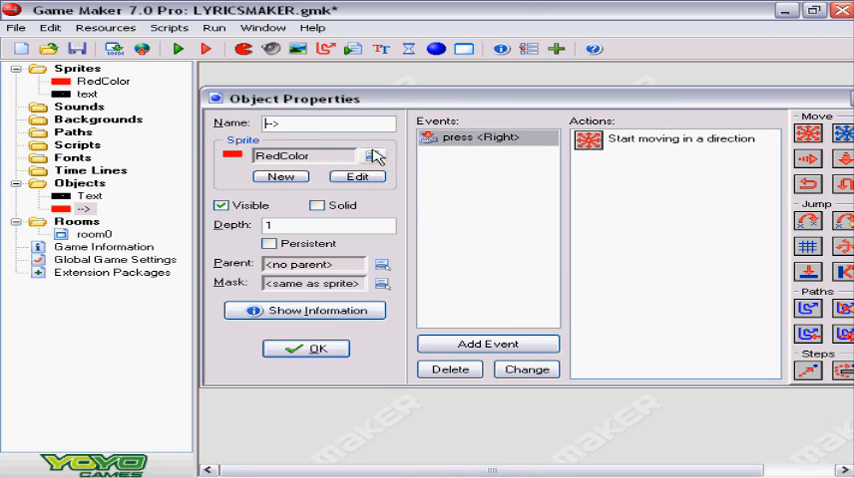
pyautogui.moveTo(484, 144)
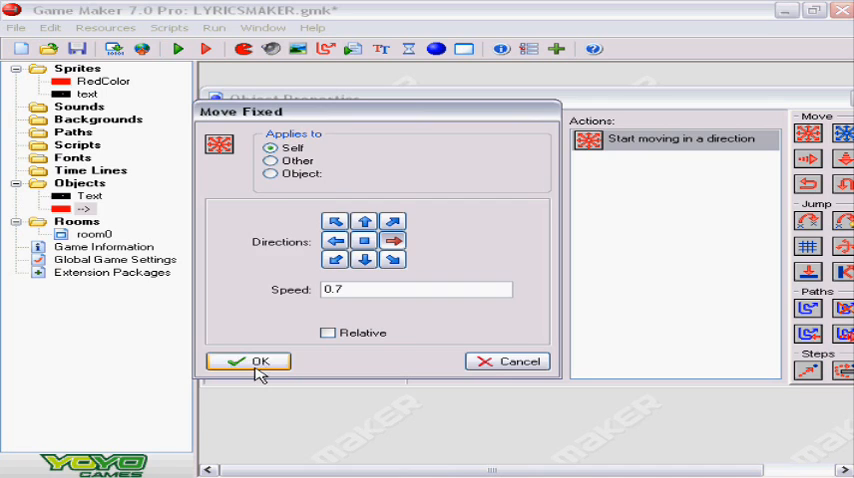
pyautogui.click(256, 360)
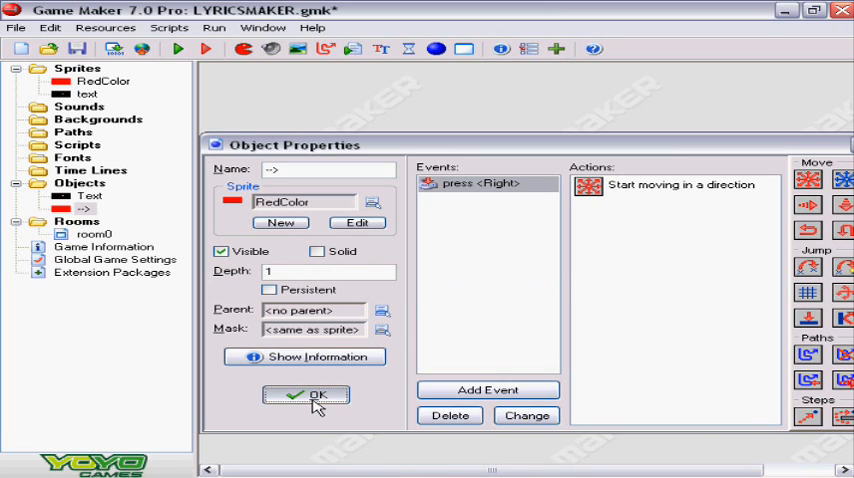
pyautogui.click(304, 396)
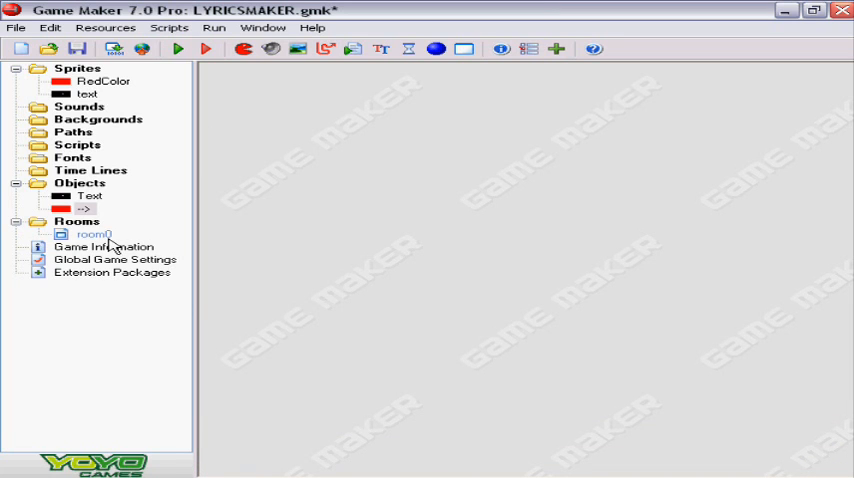
# Review room0's size and speed settings, then save and close the room
pyautogui.doubleClick(92, 234)
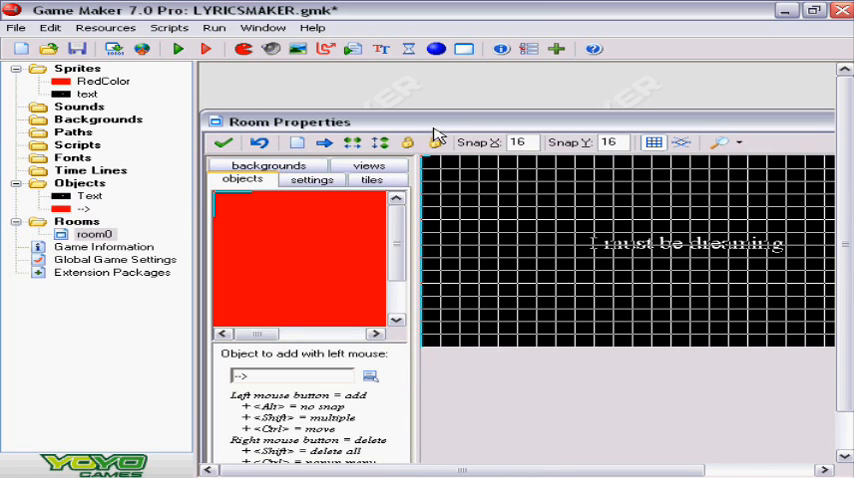
pyautogui.click(312, 180)
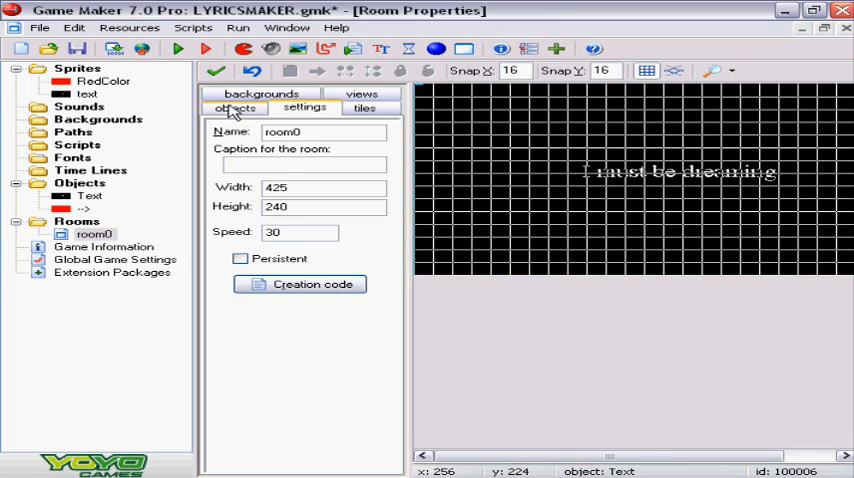
pyautogui.click(234, 108)
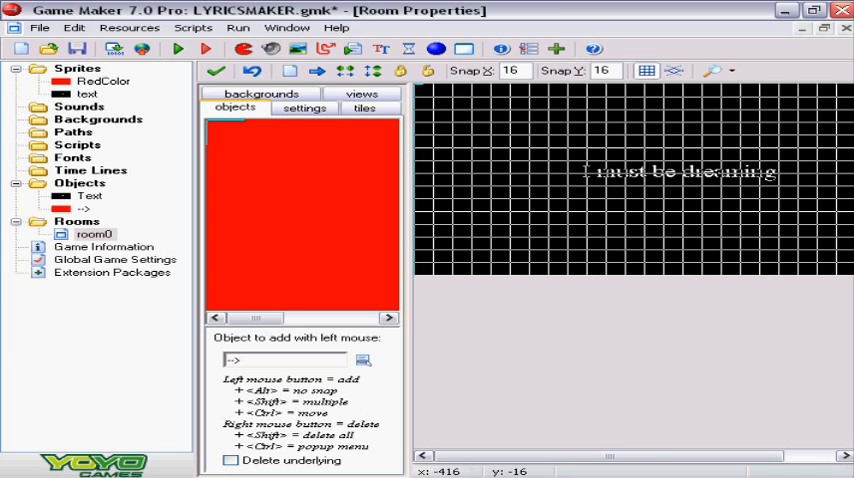
pyautogui.moveTo(212, 218)
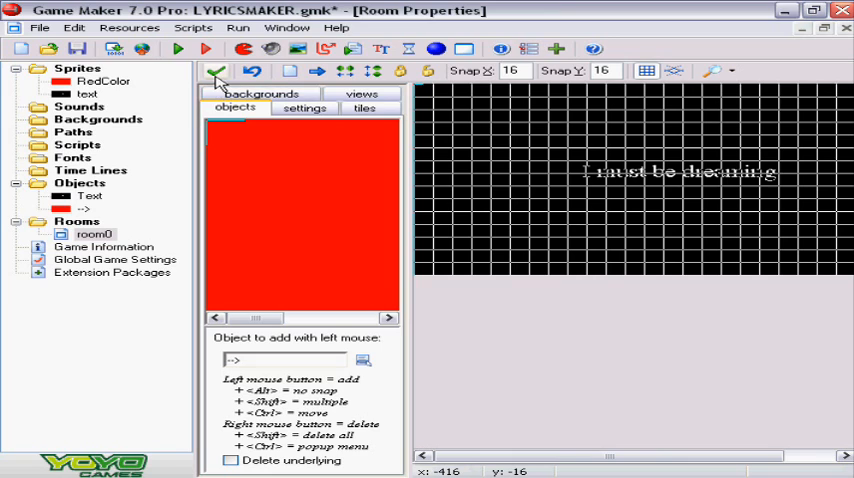
pyautogui.moveTo(216, 72)
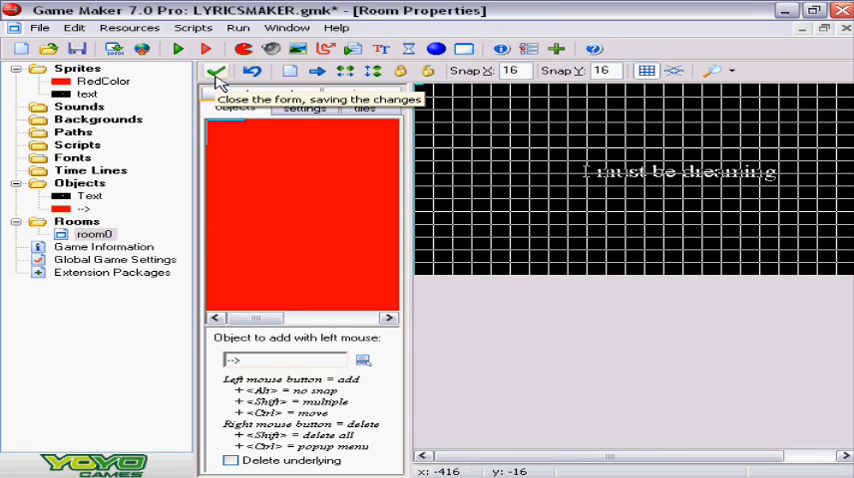
pyautogui.click(216, 72)
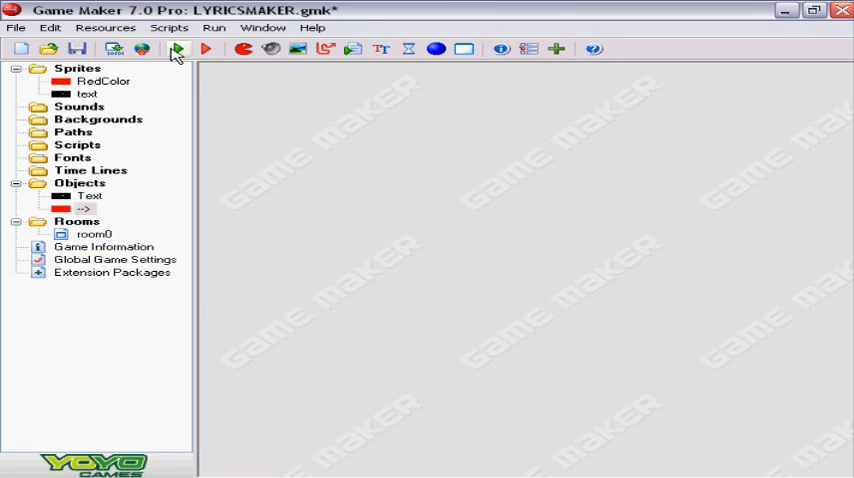
# Run the game and record the caption turning red with CamStudio, then stop recording
pyautogui.click(178, 48)
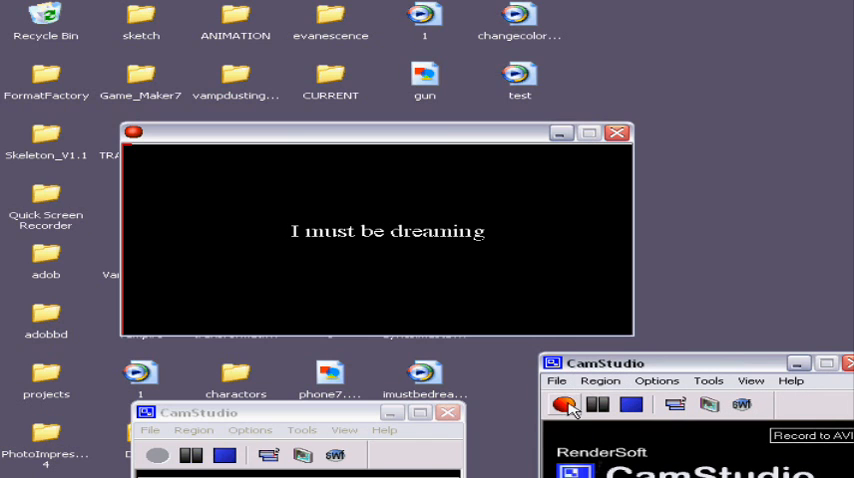
pyautogui.click(560, 404)
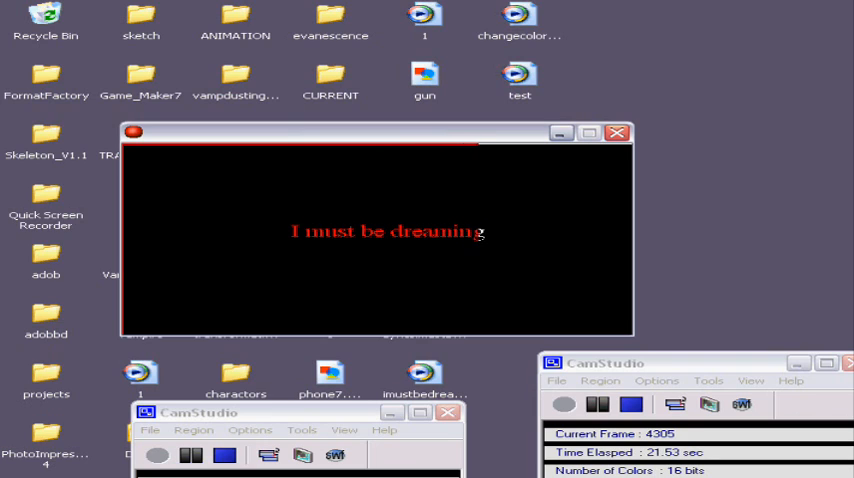
pyautogui.moveTo(790, 260)
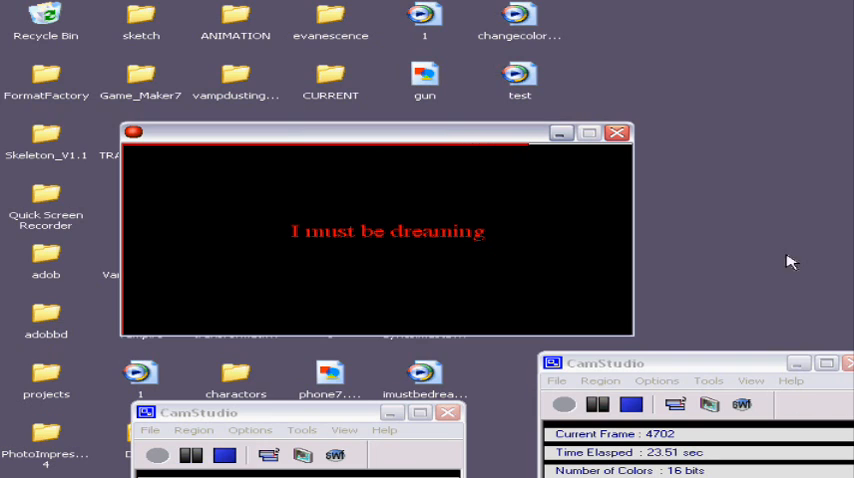
pyautogui.click(632, 404)
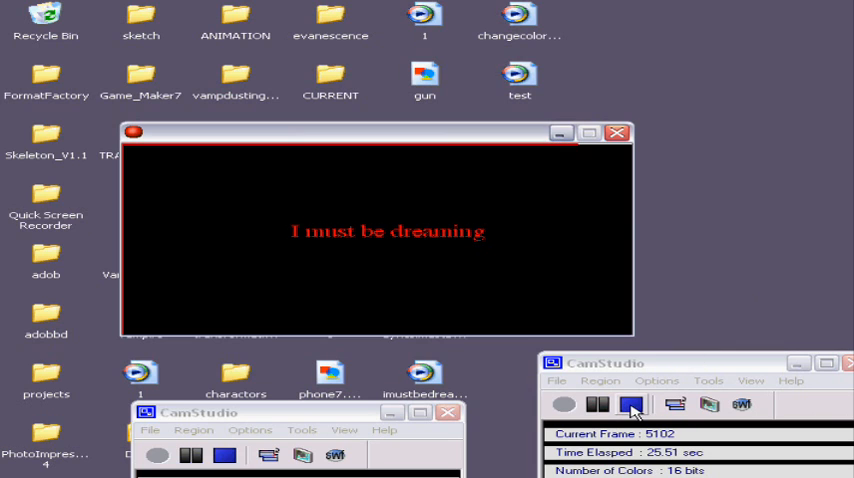
pyautogui.click(632, 404)
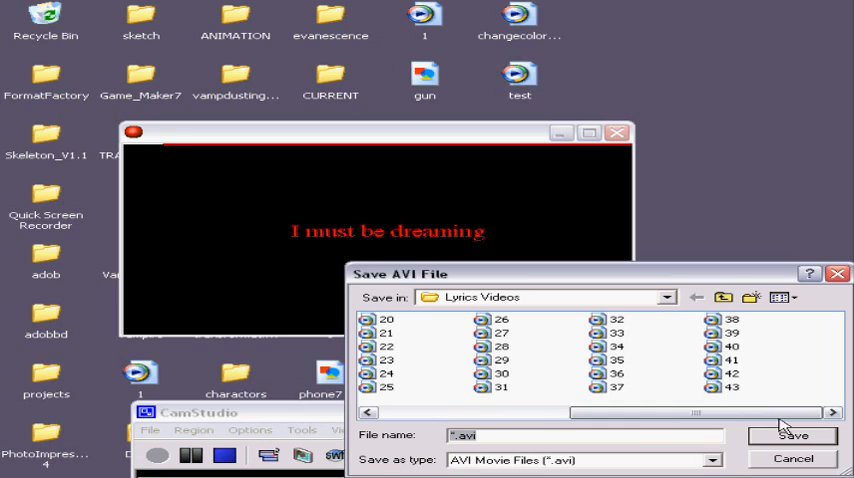
pyautogui.moveTo(368, 430)
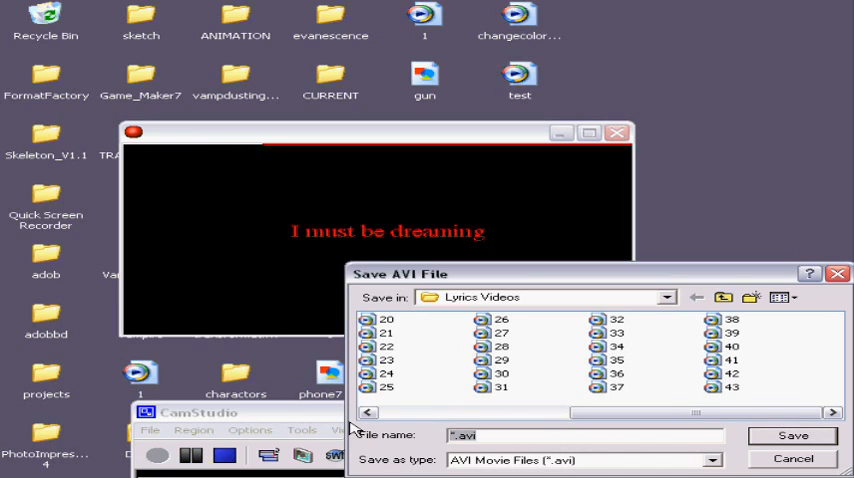
# Name the recording 44 in the Lyrics Videos Save AVI dialog
pyautogui.write('44')
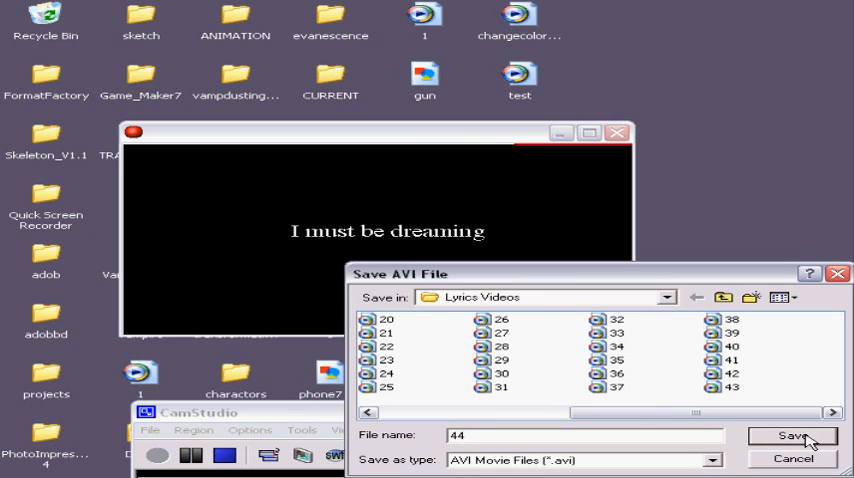
# Select clip 41 in the collection and play the timeline preview
pyautogui.click(792, 436)
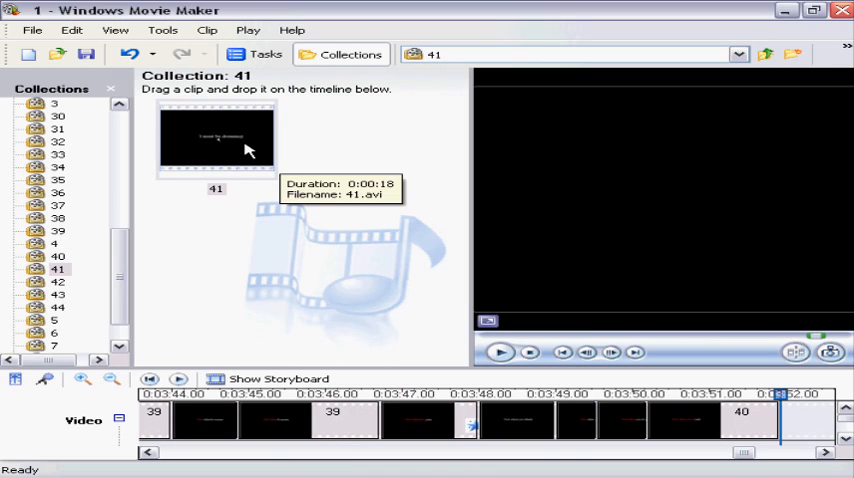
pyautogui.moveTo(248, 150)
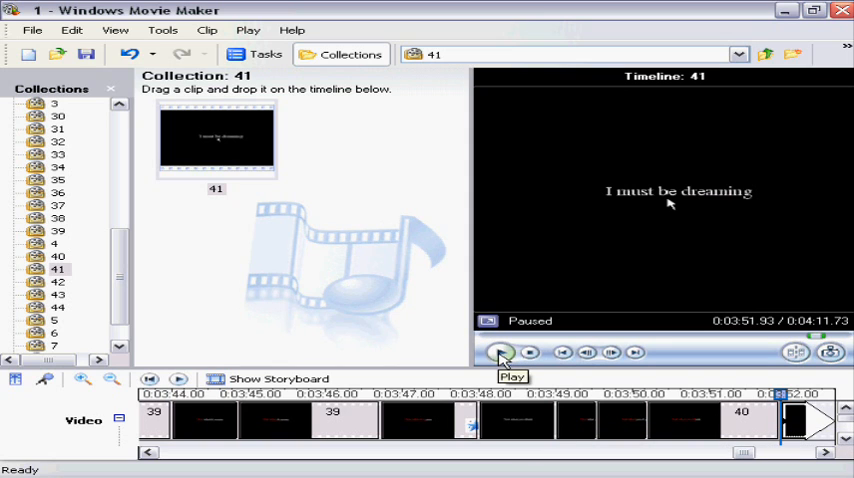
pyautogui.click(500, 352)
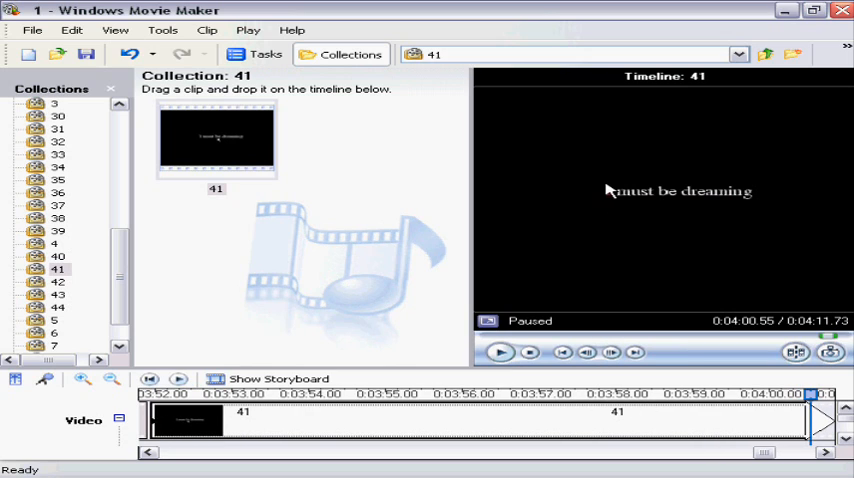
pyautogui.moveTo(640, 220)
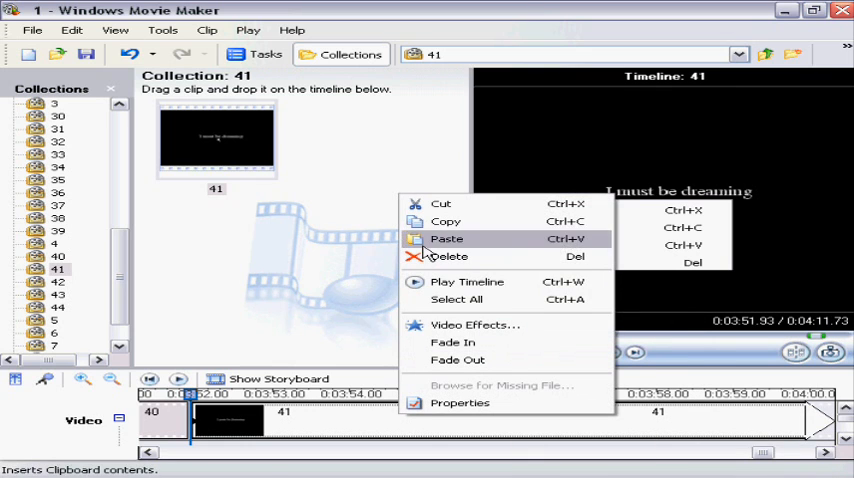
pyautogui.moveTo(448, 324)
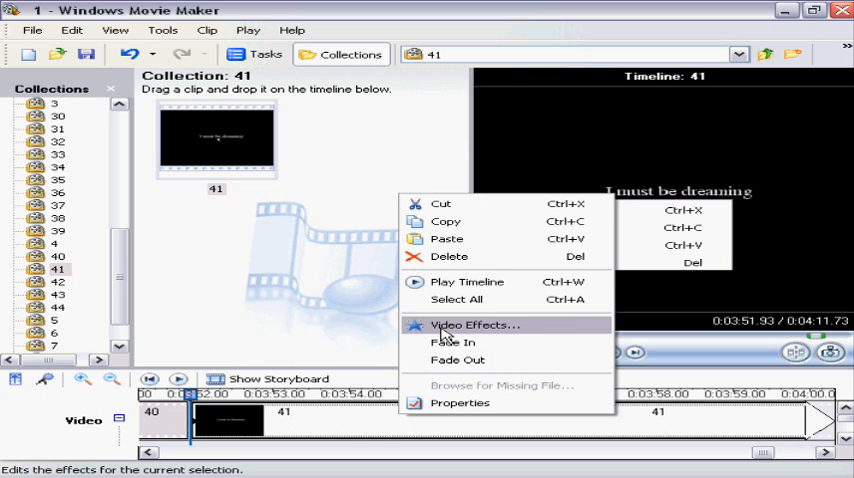
# Apply the Speed Up, Double effect to clip 41 and play, then pause, the preview
pyautogui.click(478, 324)
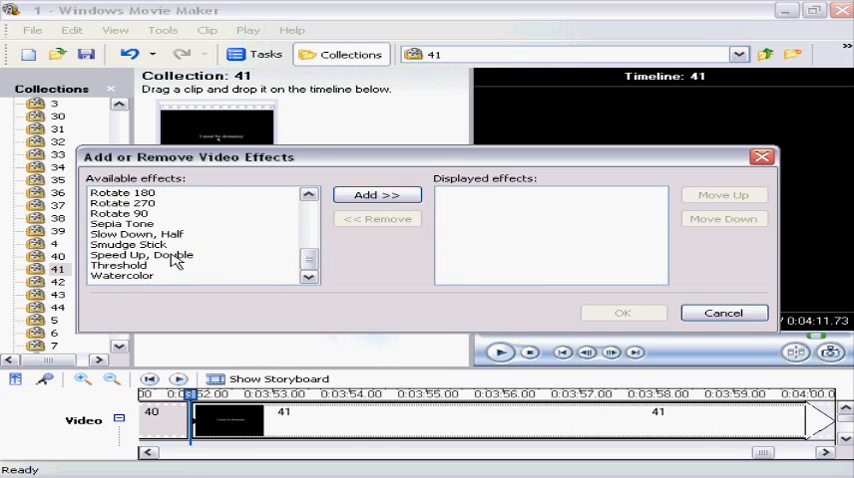
pyautogui.click(376, 194)
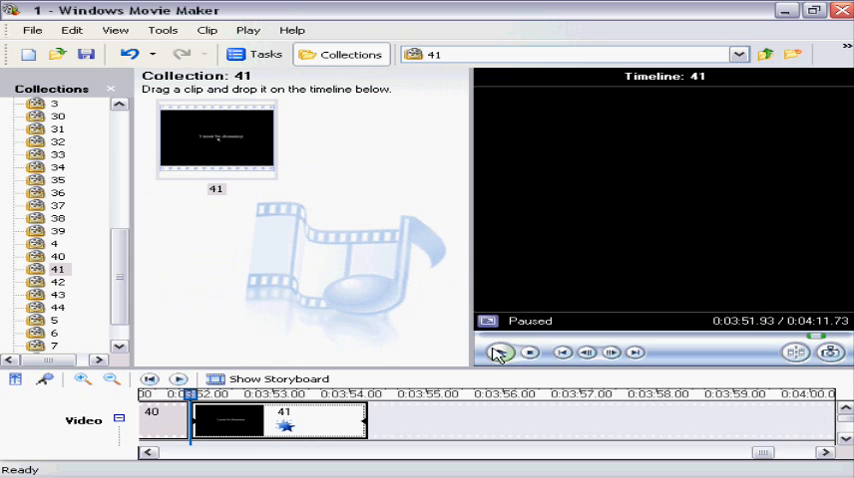
pyautogui.click(500, 352)
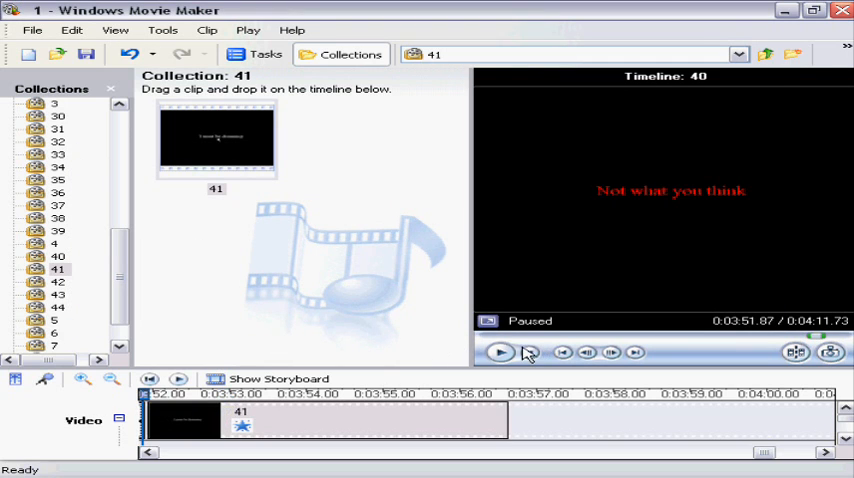
pyautogui.click(500, 352)
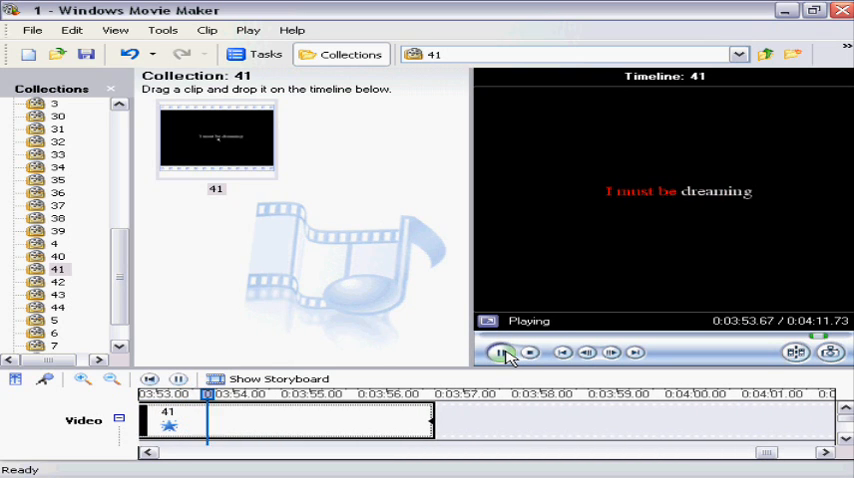
pyautogui.click(500, 352)
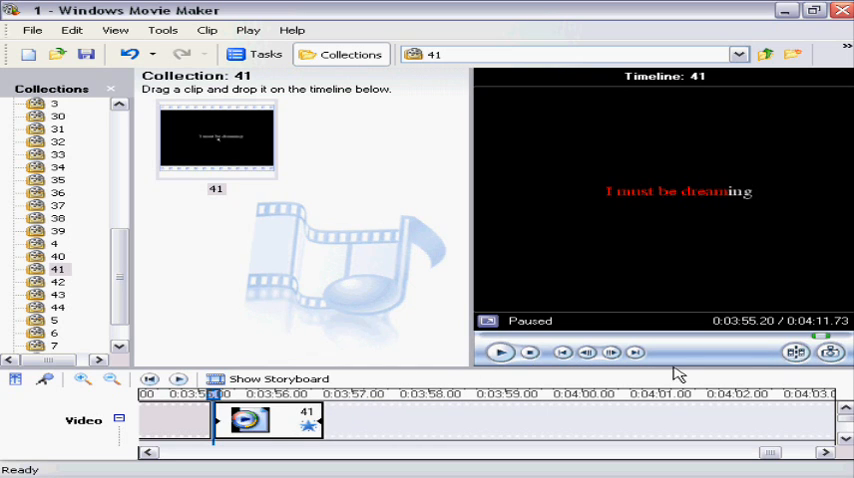
# Remove the Speed Up, Double effect from clip 41 through its Video Effects
pyautogui.rightClick(250, 420)
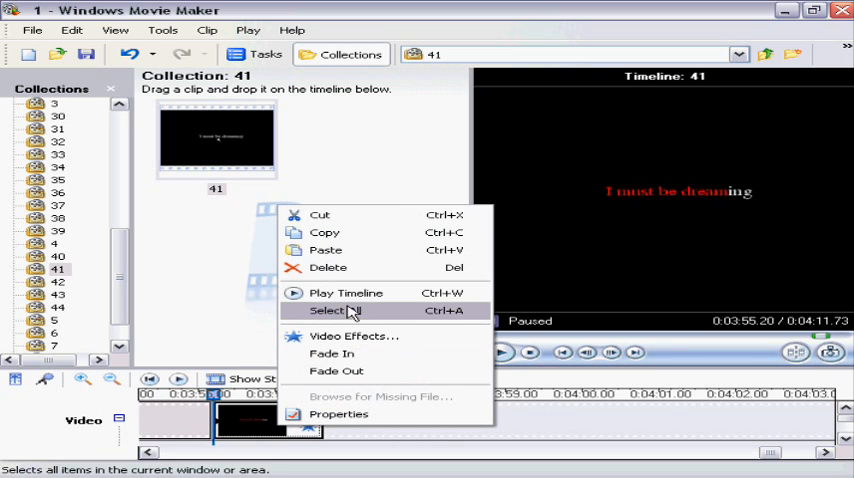
pyautogui.click(354, 336)
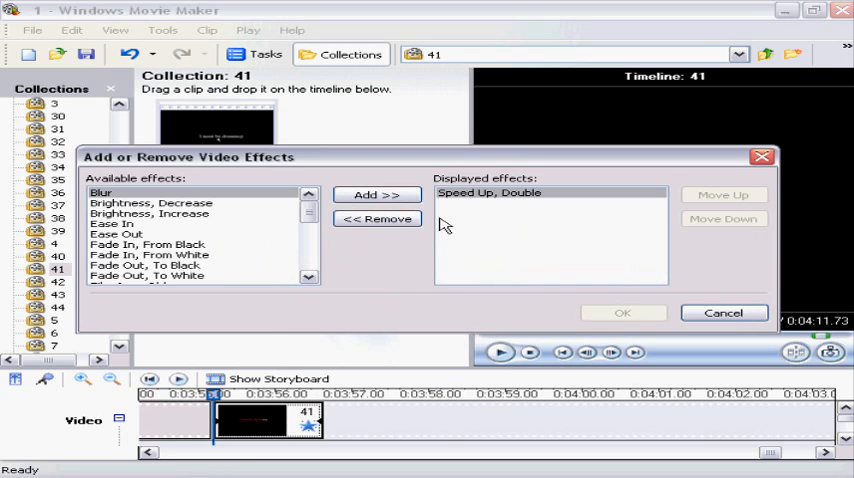
pyautogui.click(376, 218)
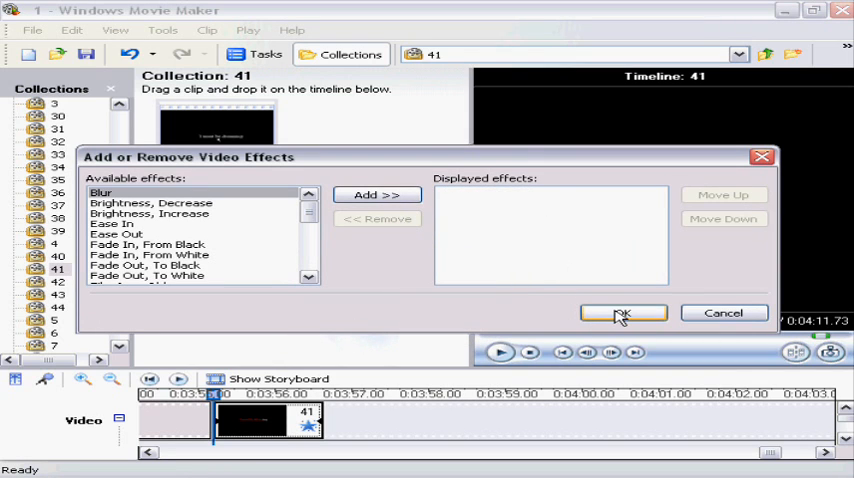
pyautogui.click(622, 312)
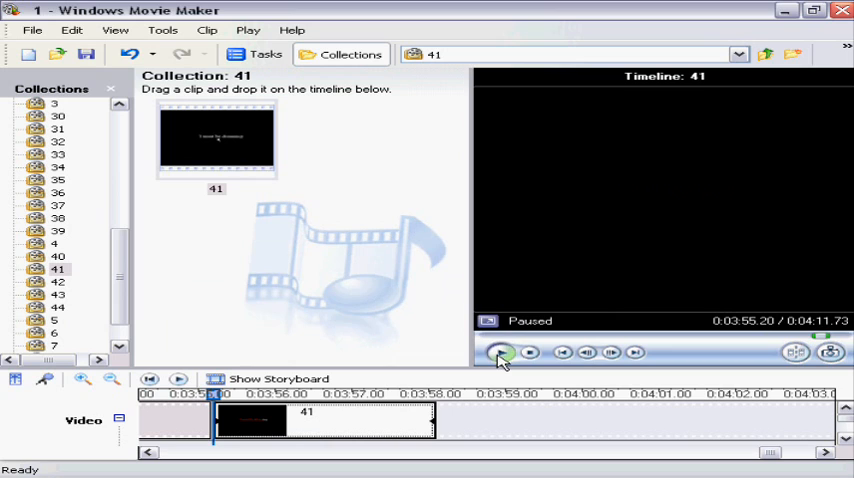
# Preview clip 41 at normal speed, pause, and rewind to the clip's start
pyautogui.click(504, 352)
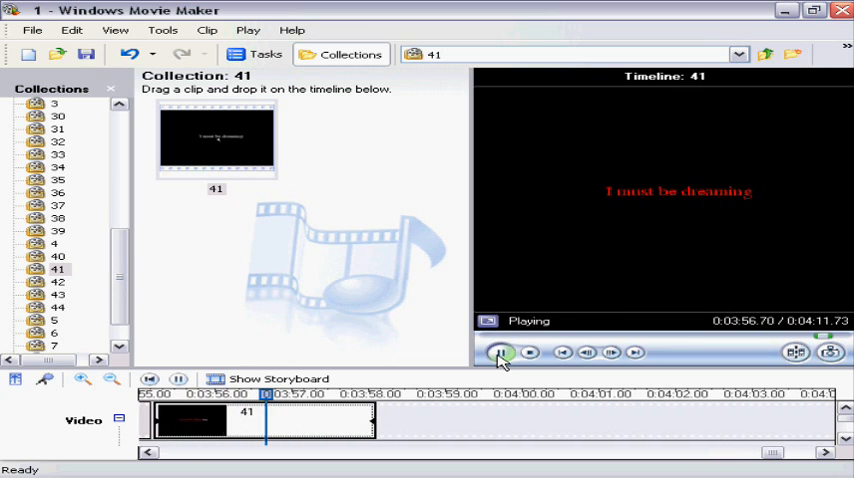
pyautogui.click(502, 352)
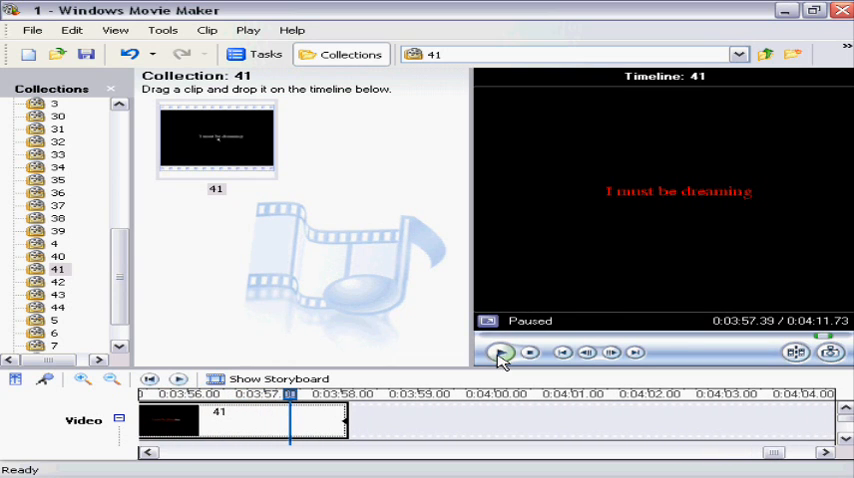
pyautogui.moveTo(288, 398); pyautogui.dragTo(282, 398)
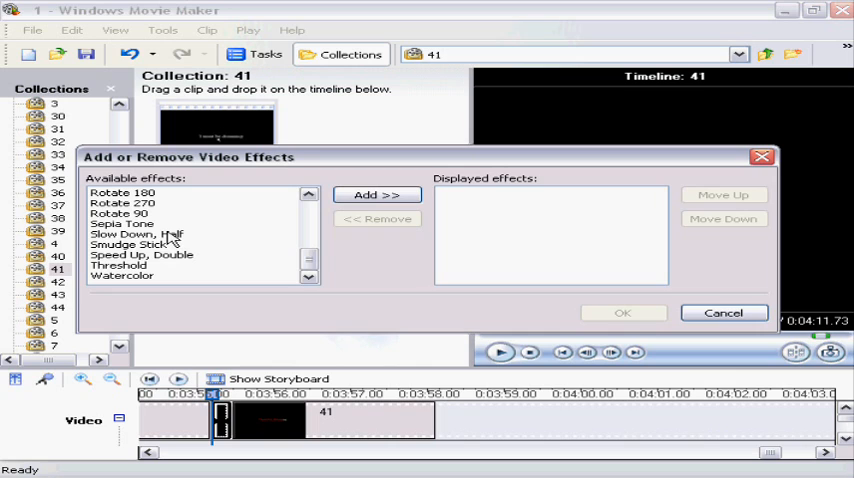
# Add the Slow Down, Half effect to clip 41 and play, then pause, the preview
pyautogui.click(376, 196)
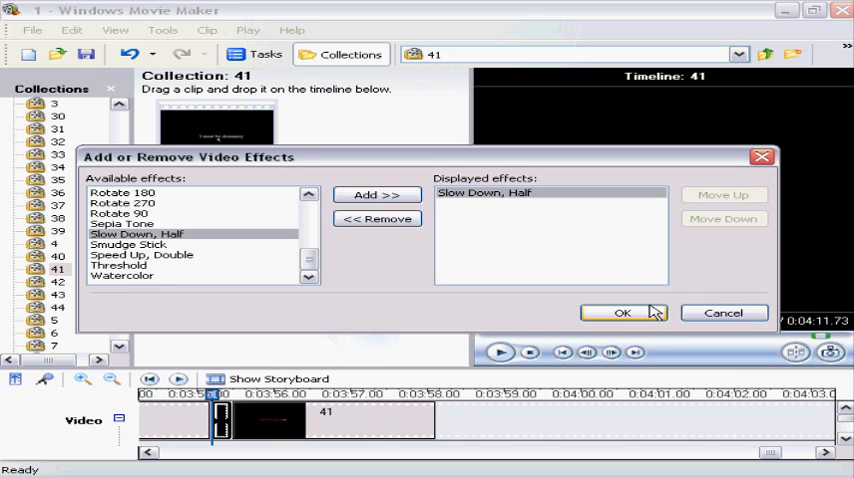
pyautogui.click(620, 312)
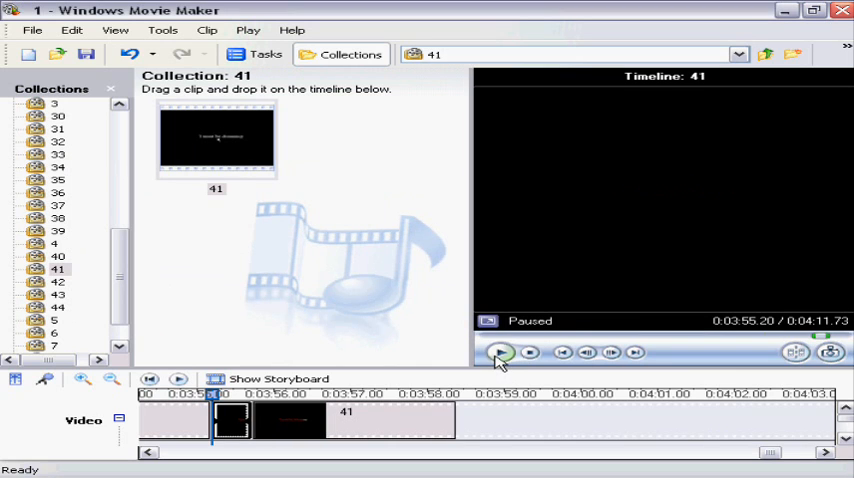
pyautogui.click(500, 352)
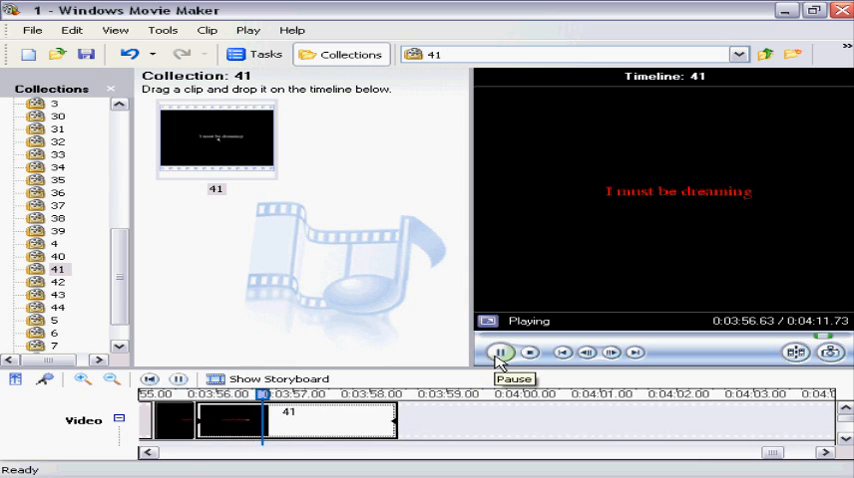
pyautogui.click(498, 352)
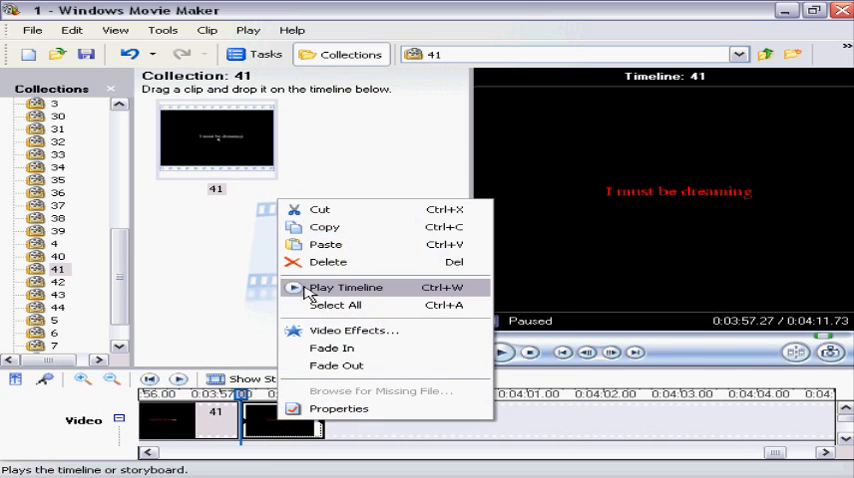
pyautogui.moveTo(330, 262)
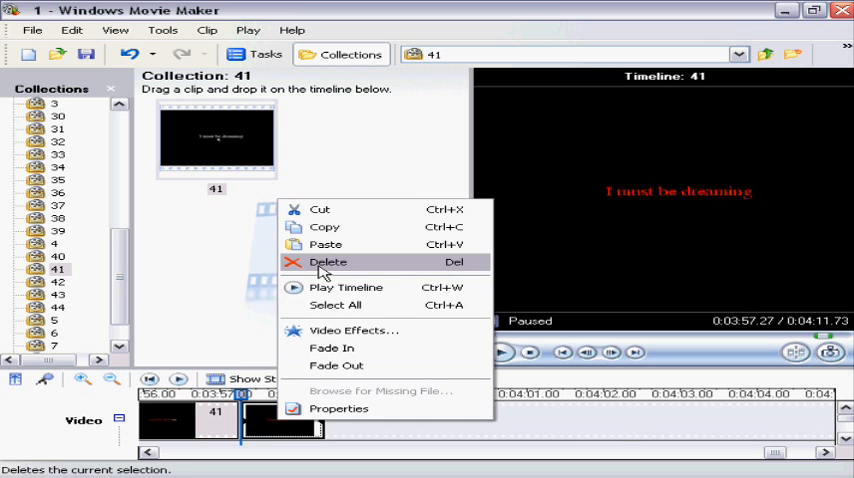
# Delete the trailing clip after clip 41 from the timeline
pyautogui.click(326, 262)
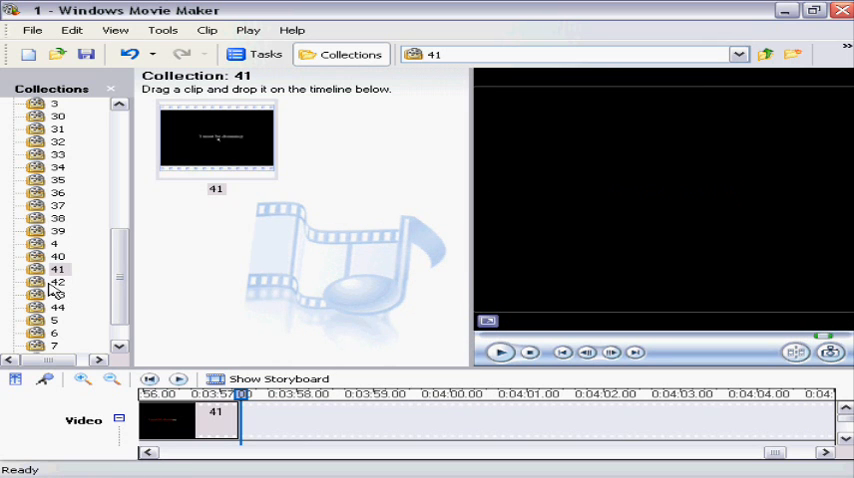